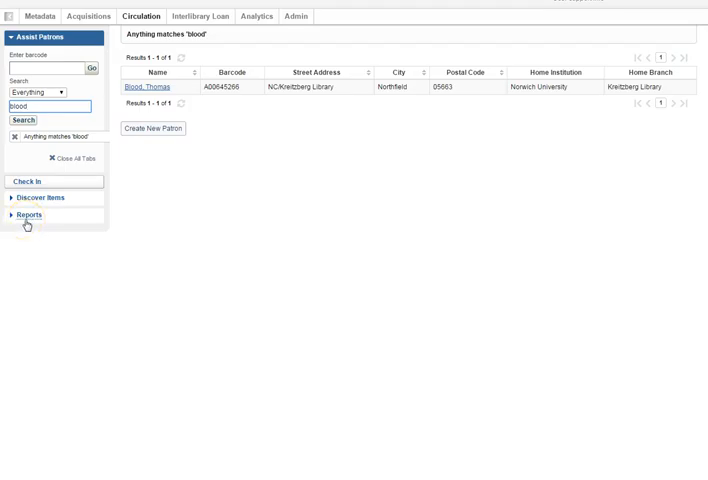
Step: Expand the Circulation Reports section to reveal Pull List and Clear Hold Shelf
left_click(28, 216)
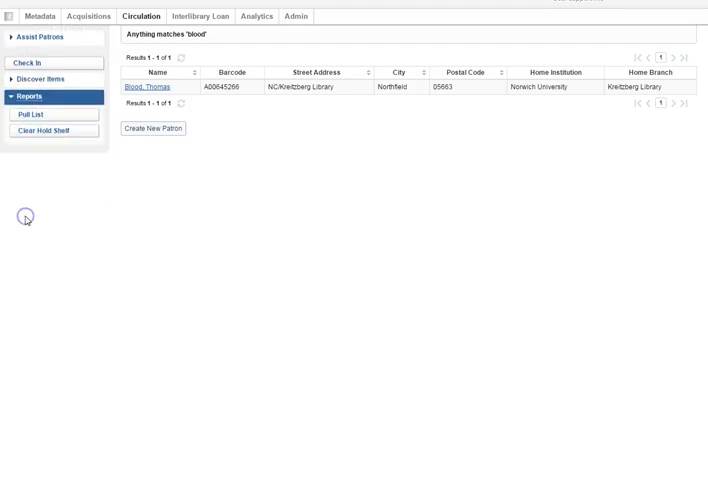
left_click(32, 114)
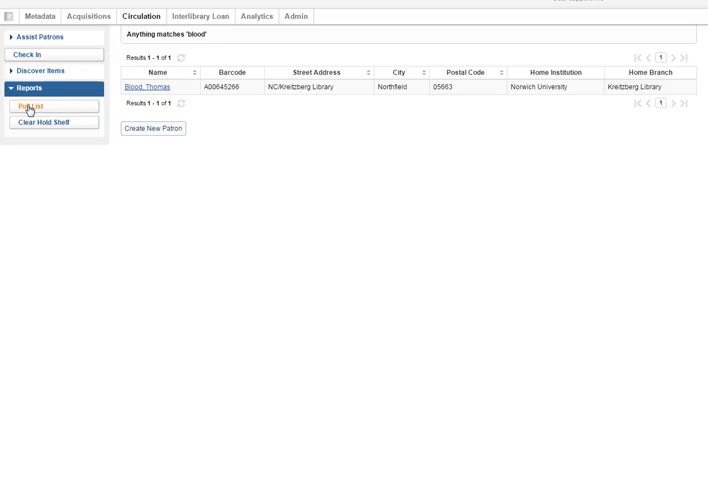
Step: Load the Pull List report and refresh it to show the two on-hold items
left_click(28, 108)
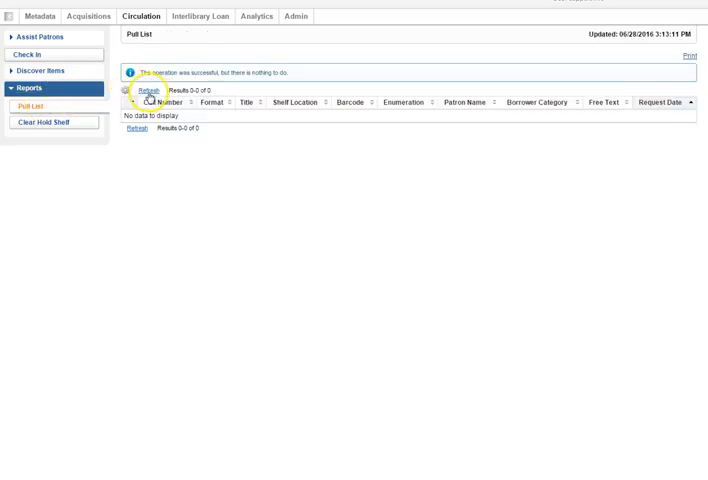
left_click(148, 90)
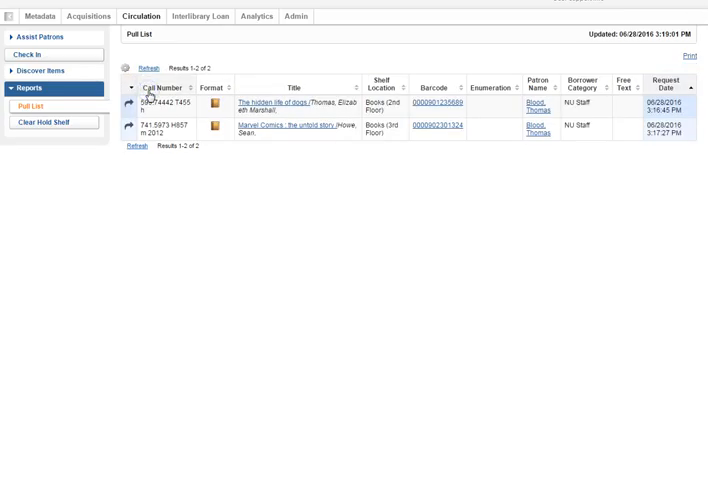
mouse_move(320, 244)
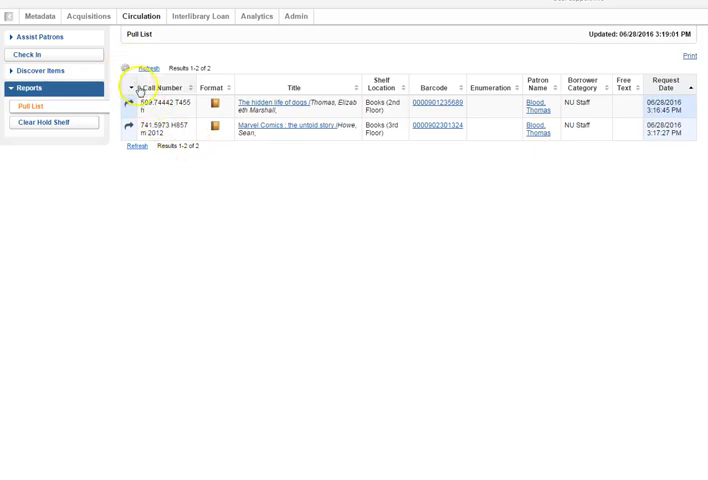
mouse_move(164, 118)
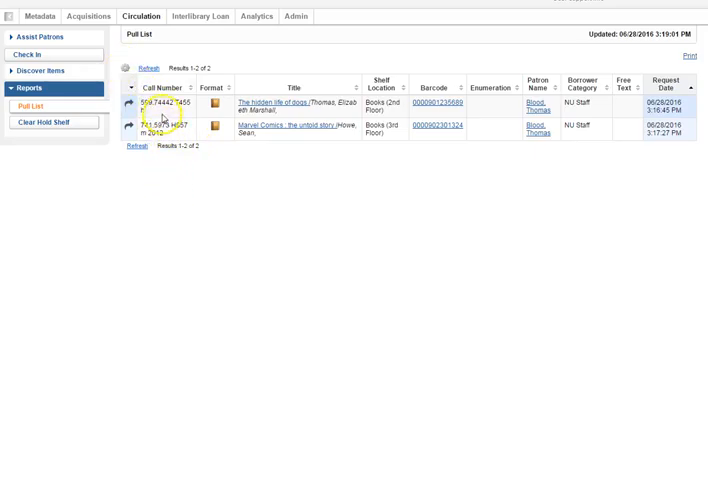
mouse_move(240, 62)
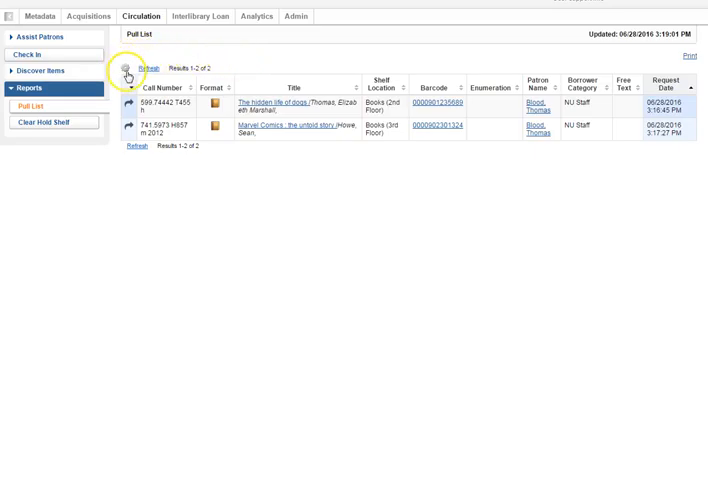
Step: Remove the Enumeration and Free Text columns from the pull list display
left_click(126, 76)
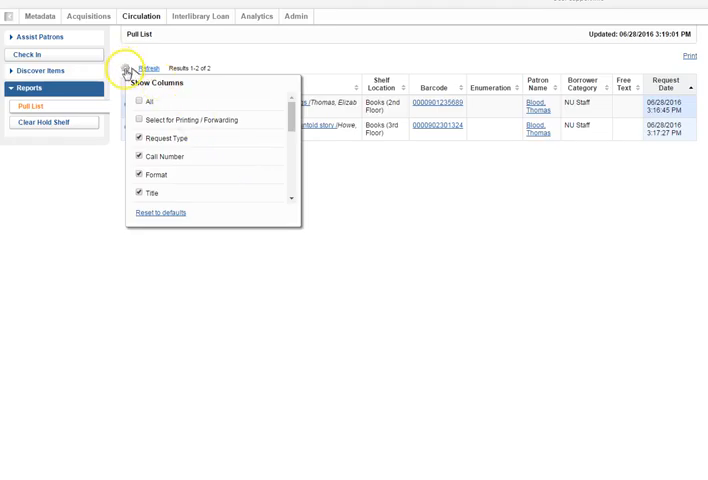
mouse_move(240, 160)
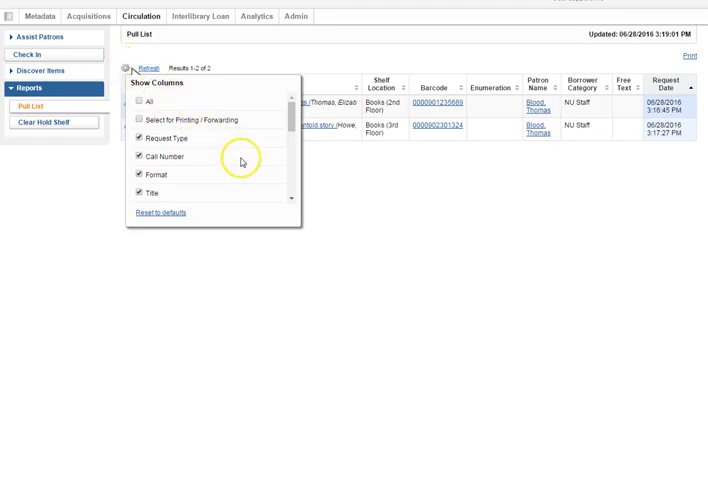
scroll("down", 3)
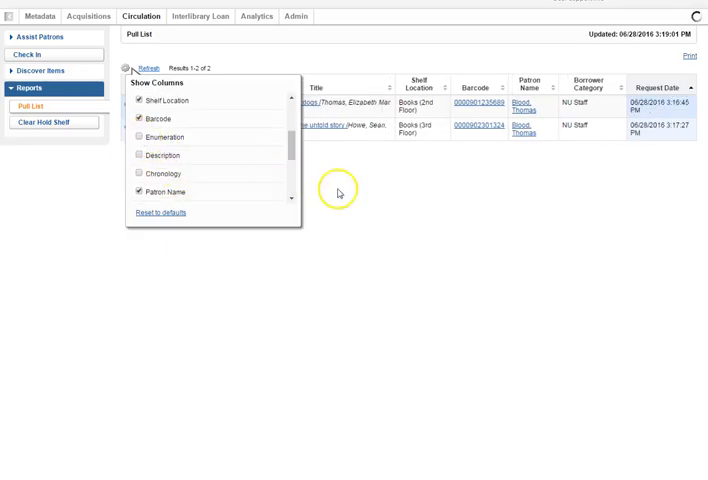
left_click(126, 68)
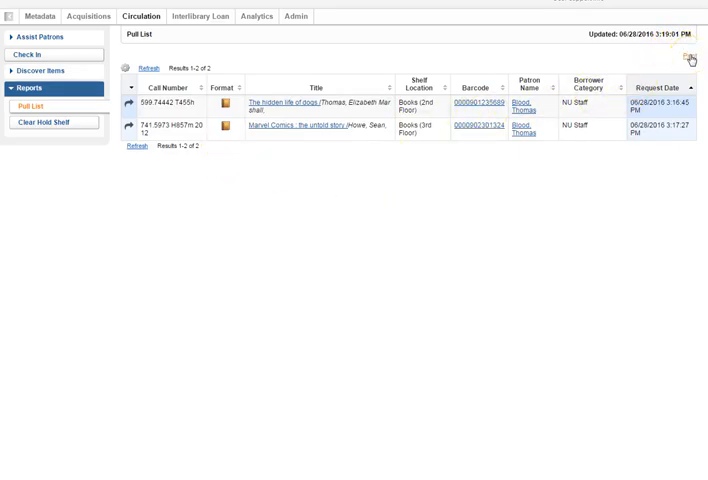
Step: Bring up the printable Print Report preview of the two-item pull list
left_click(688, 60)
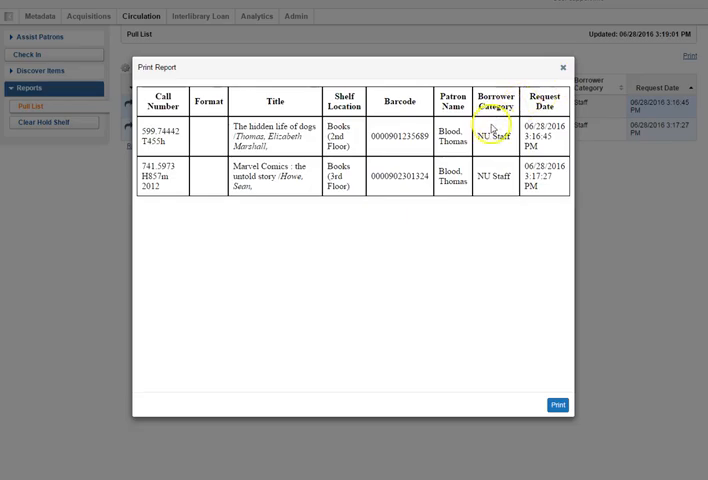
left_click(558, 404)
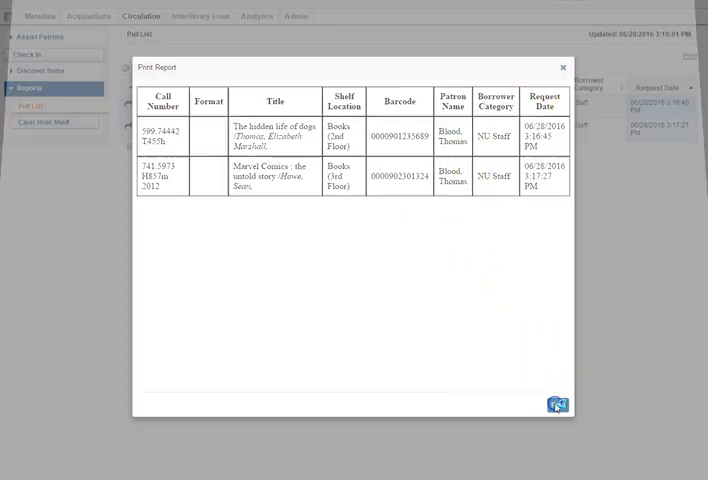
Step: Send the report to Chrome's print dialog and set the layout to Landscape
left_click(556, 404)
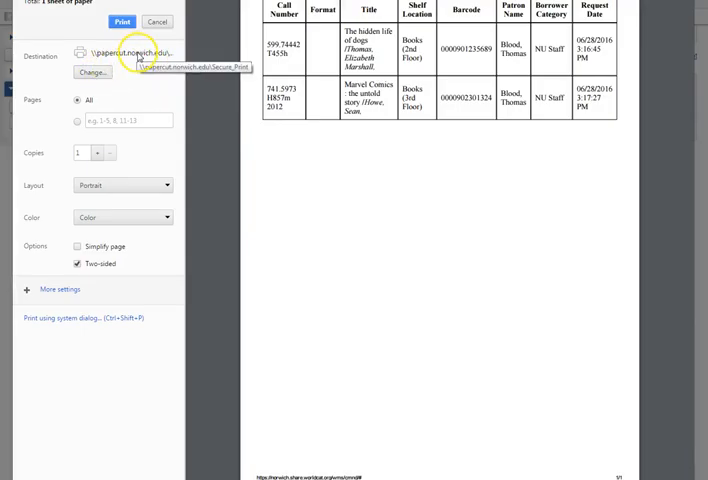
left_click(92, 72)
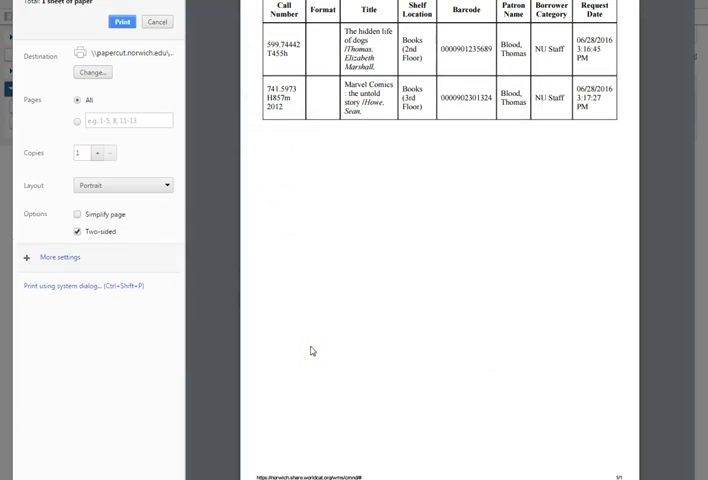
mouse_move(140, 216)
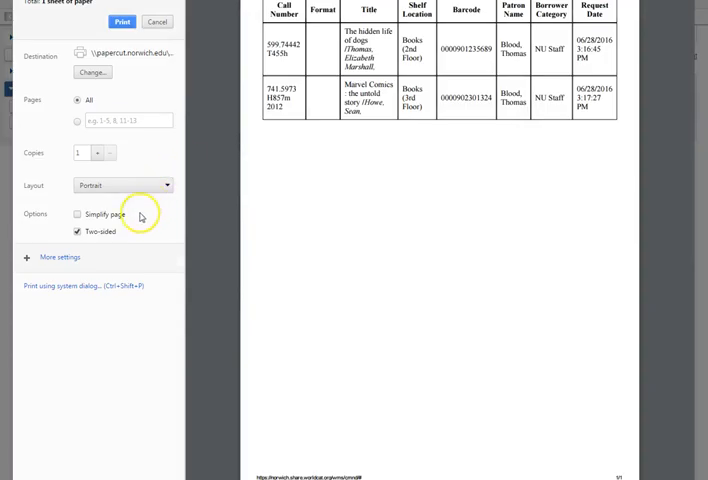
left_click(124, 184)
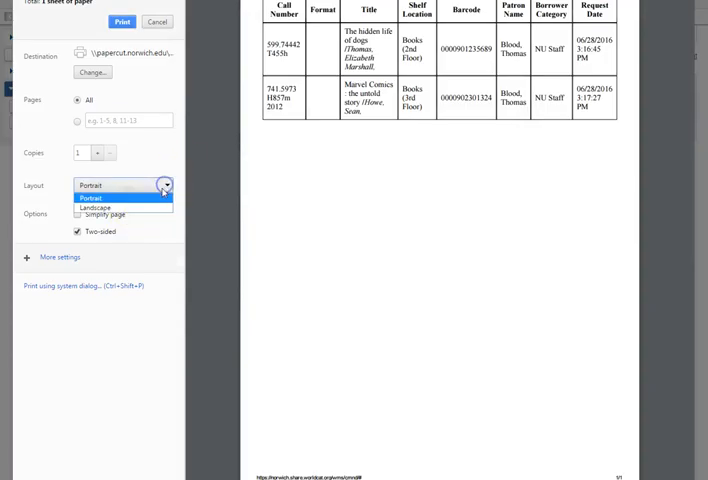
left_click(94, 208)
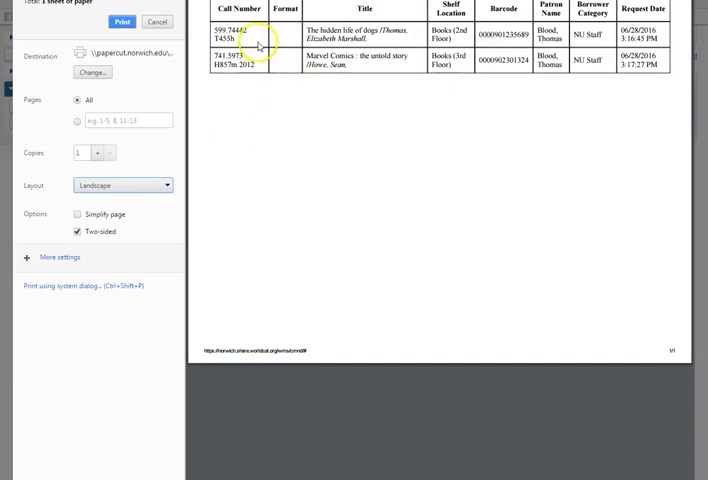
mouse_move(258, 204)
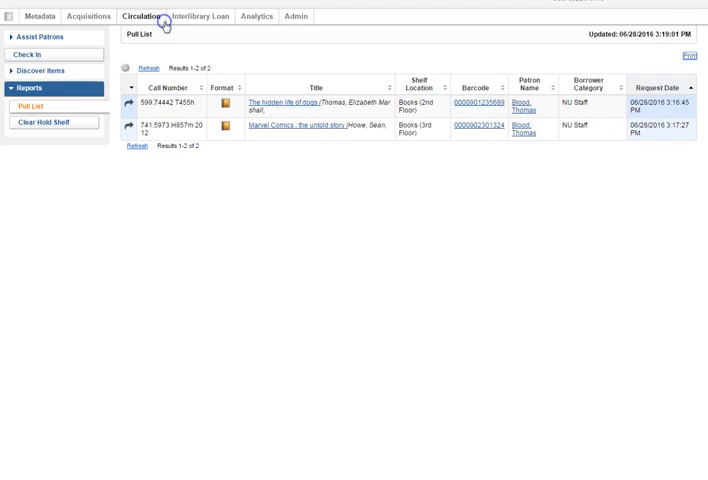
mouse_move(340, 68)
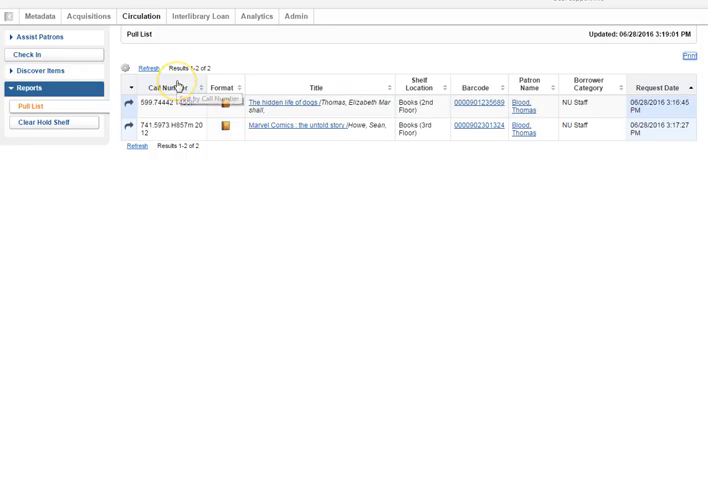
mouse_move(172, 88)
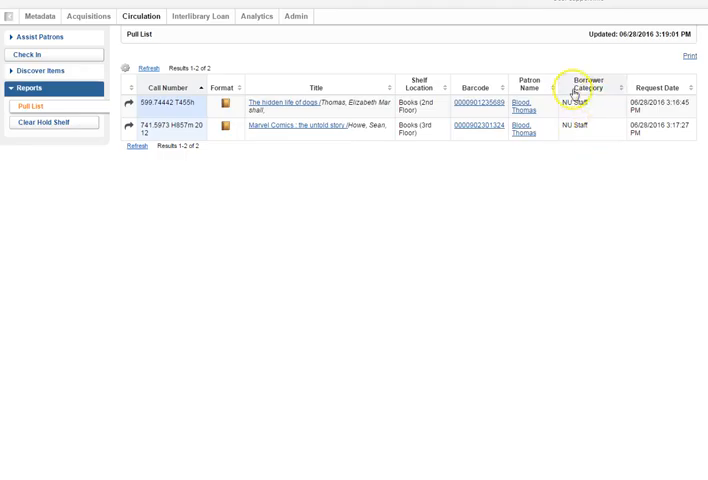
mouse_move(592, 132)
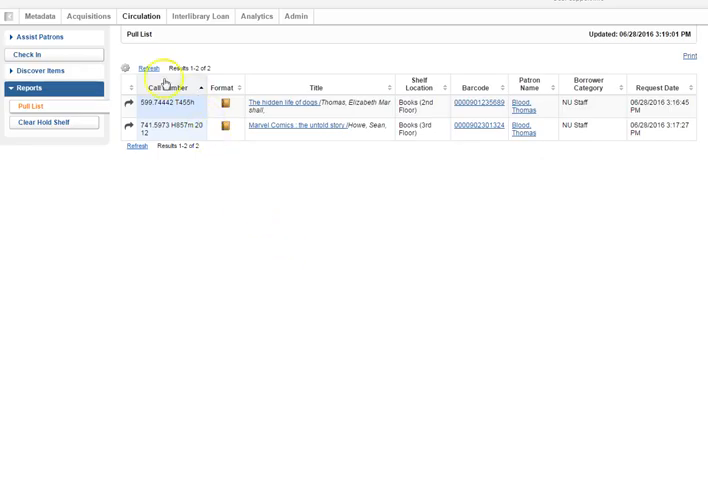
left_click(30, 54)
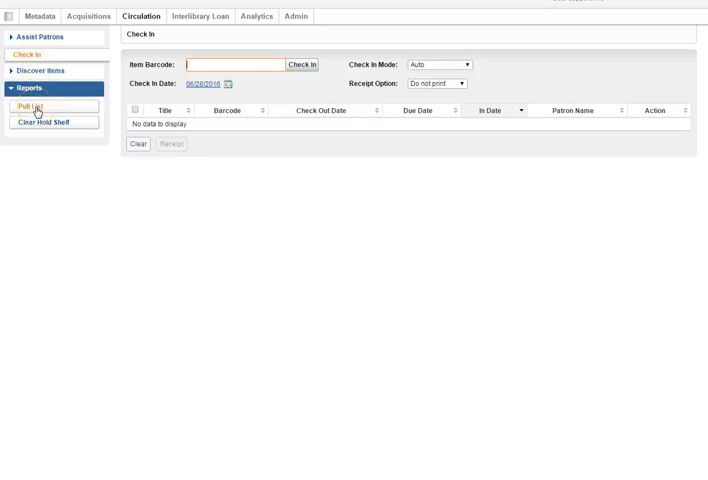
left_click(24, 106)
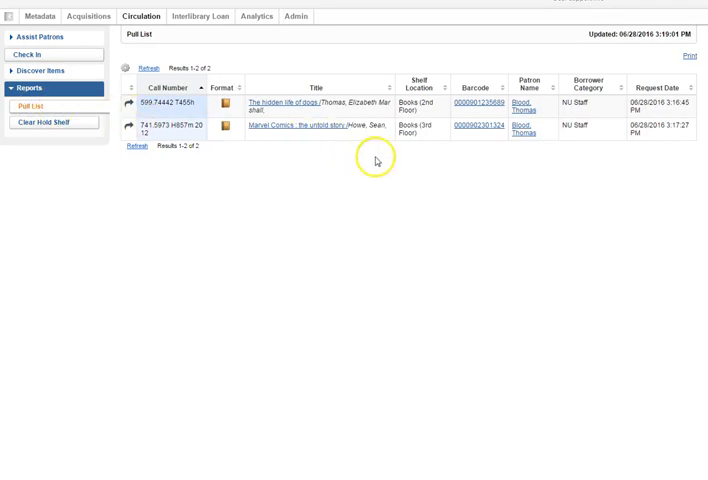
mouse_move(420, 212)
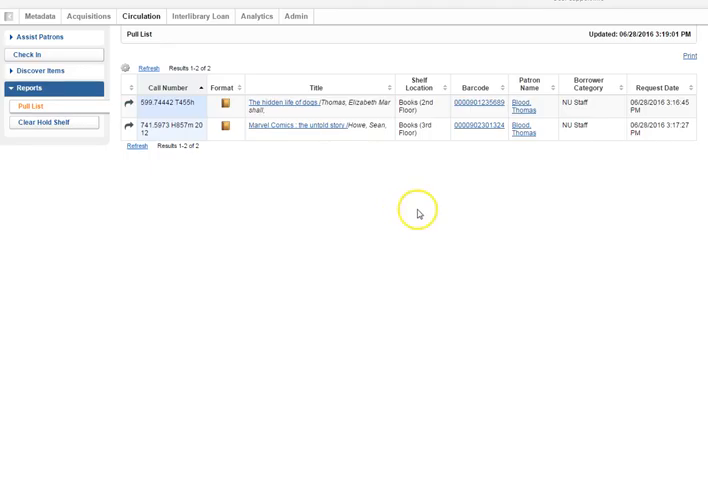
mouse_move(604, 126)
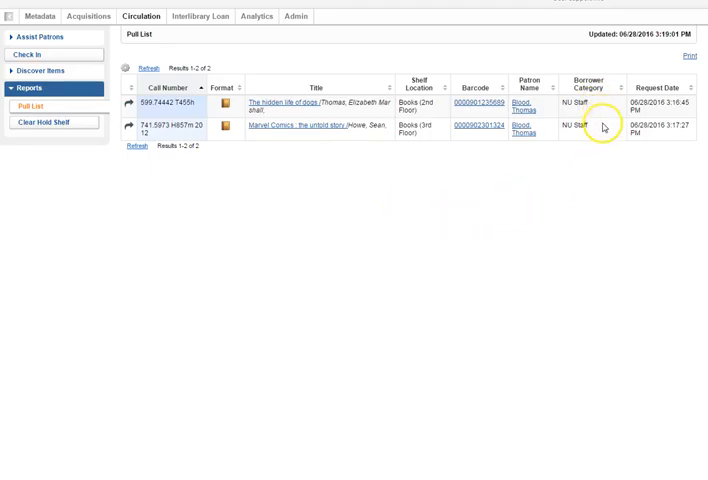
mouse_move(596, 132)
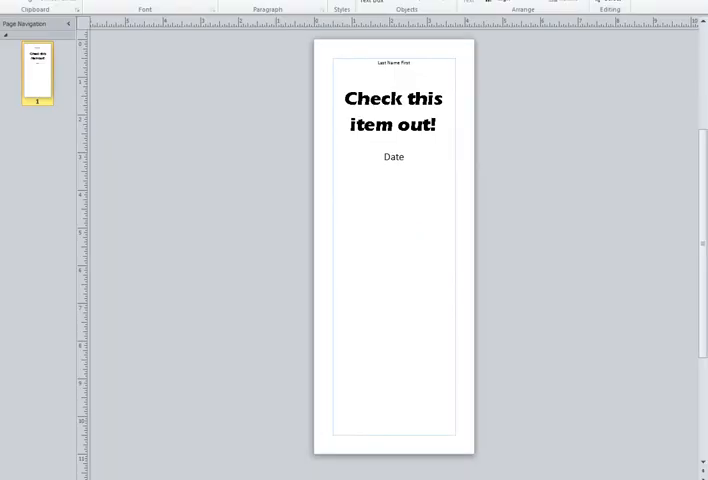
Step: Show the 'Check this item out!' hold slip template with its Date line in Publisher
left_click(412, 74)
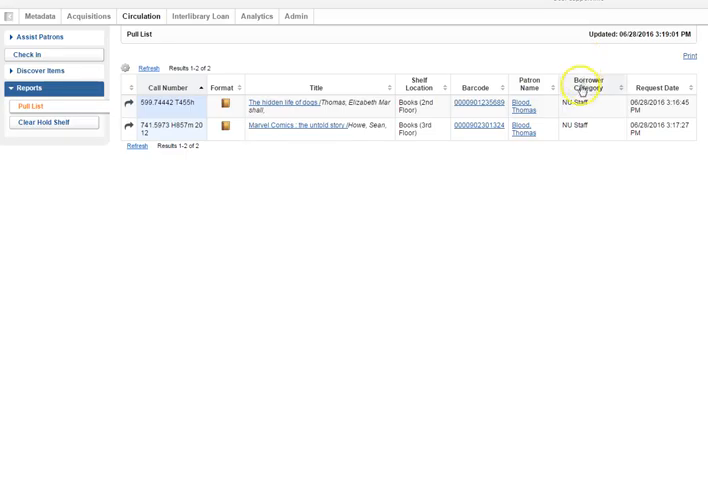
mouse_move(598, 112)
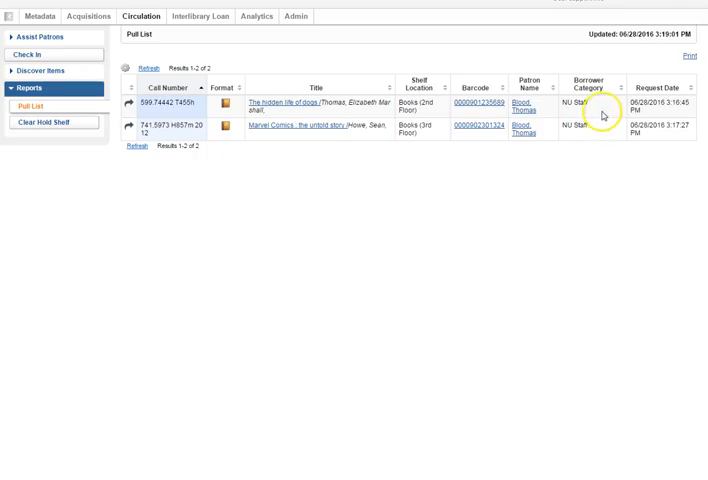
mouse_move(600, 106)
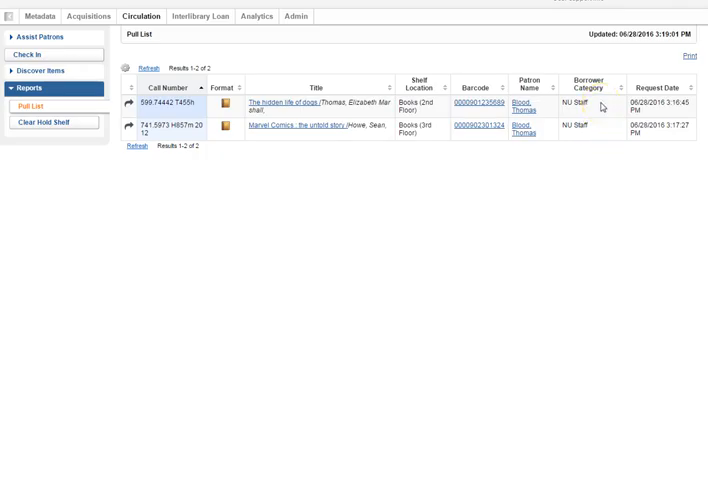